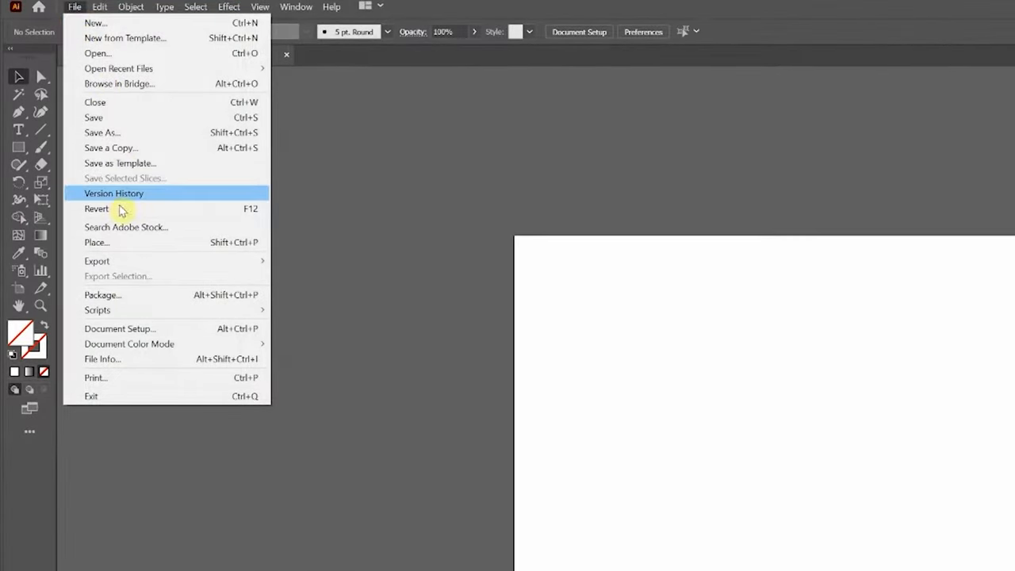
- Place the thumbs-up PNG photo onto the artboard as a linked image
left_click(95, 241)
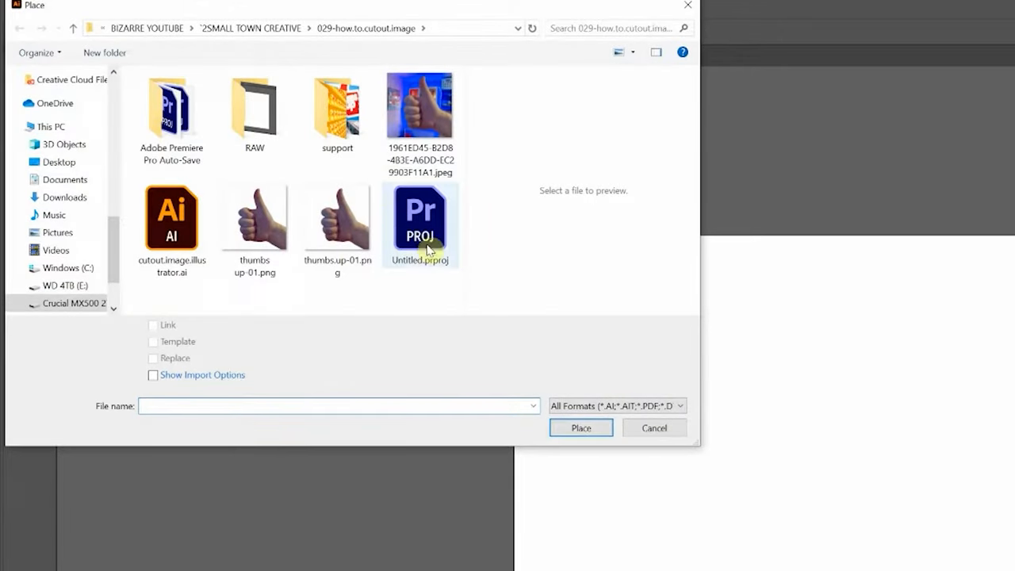
left_click(580, 428)
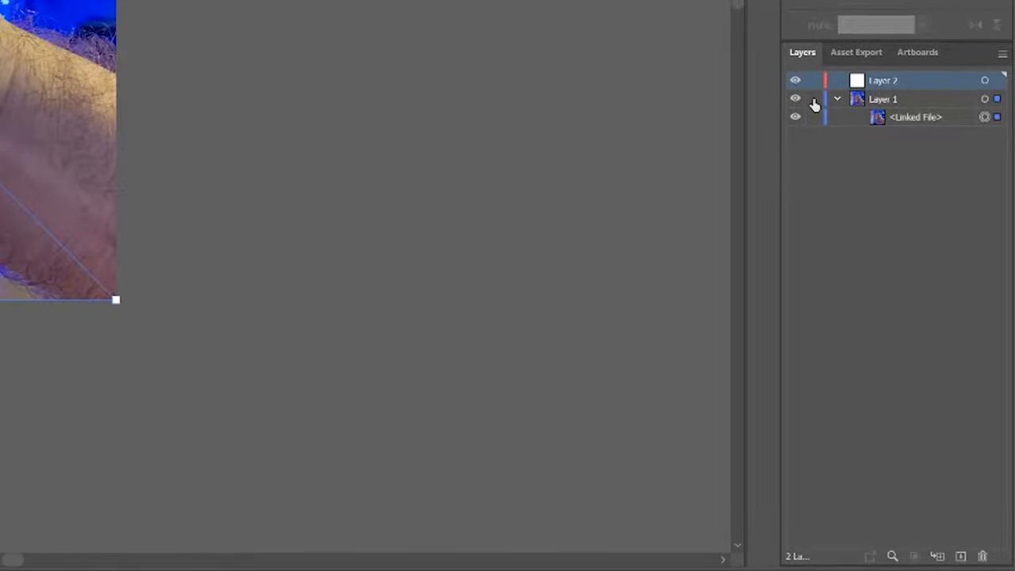
- Lock Layer 1 so the placed photo cannot be edited
left_click(812, 98)
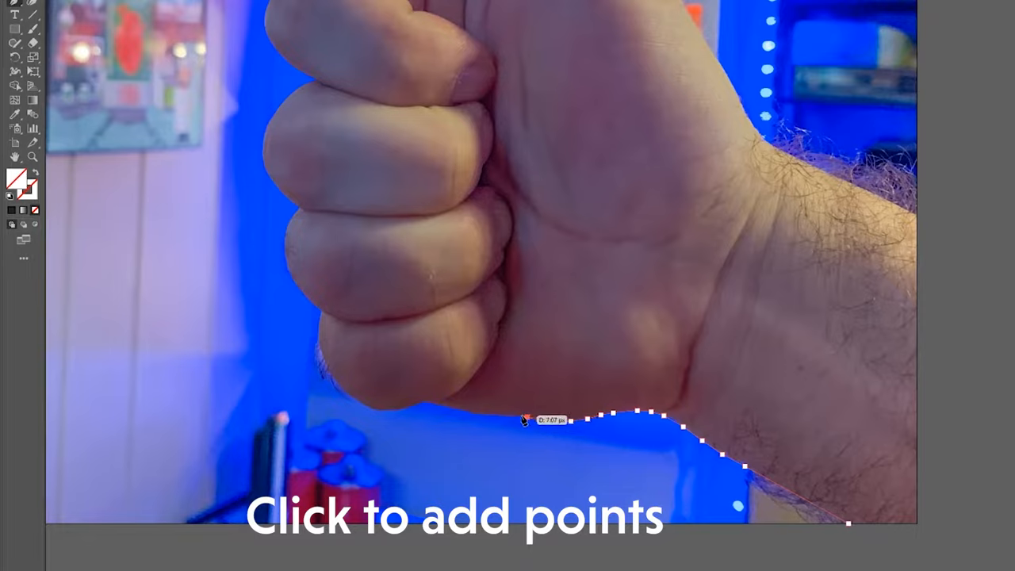
mouse_move(450, 411)
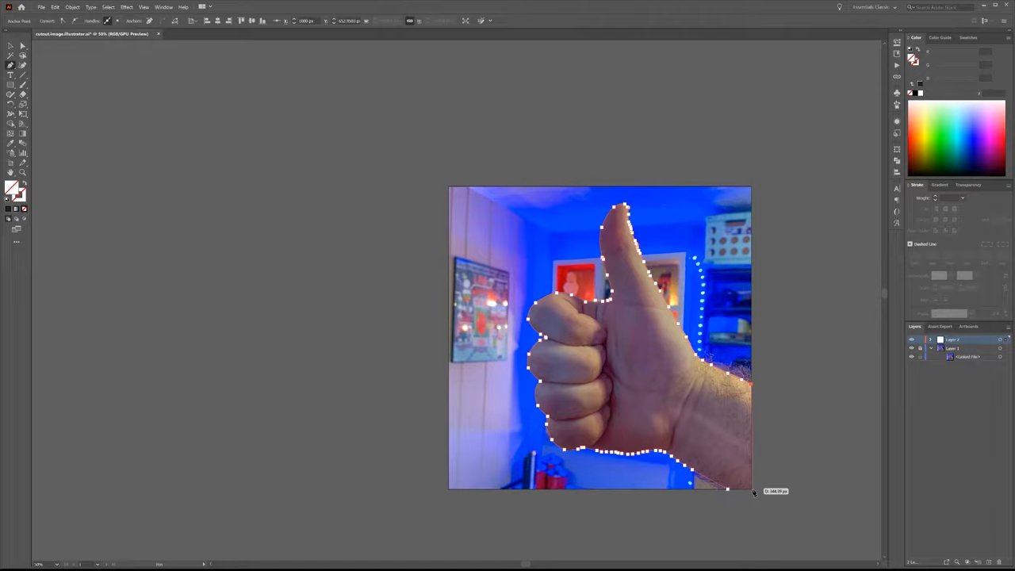
- Finish the closed Pen path around the hand and forearm outline
key("v")
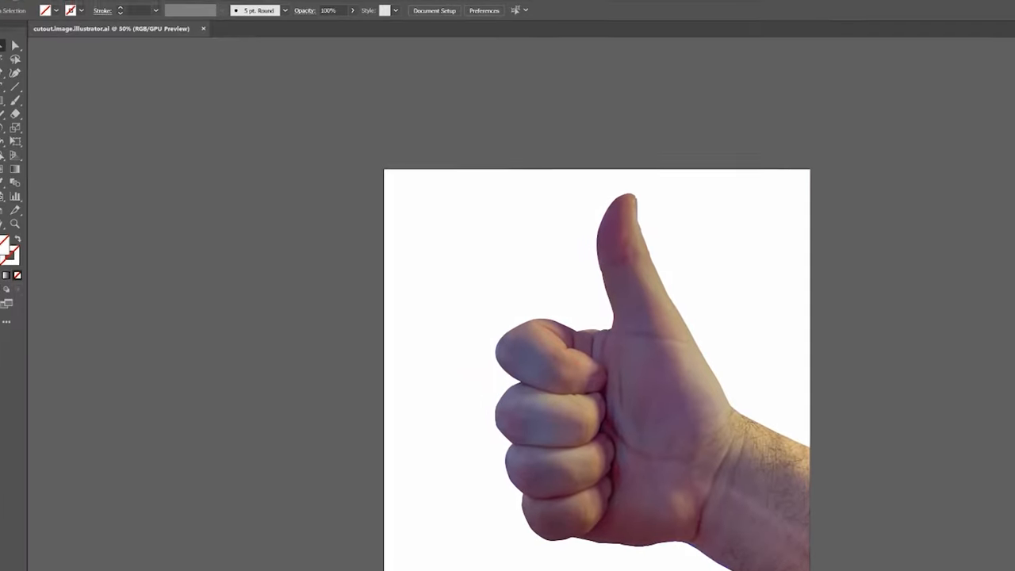
- Export the cut-out artwork as a PNG named 'thumbs up' using the artboard
left_click(57, 6)
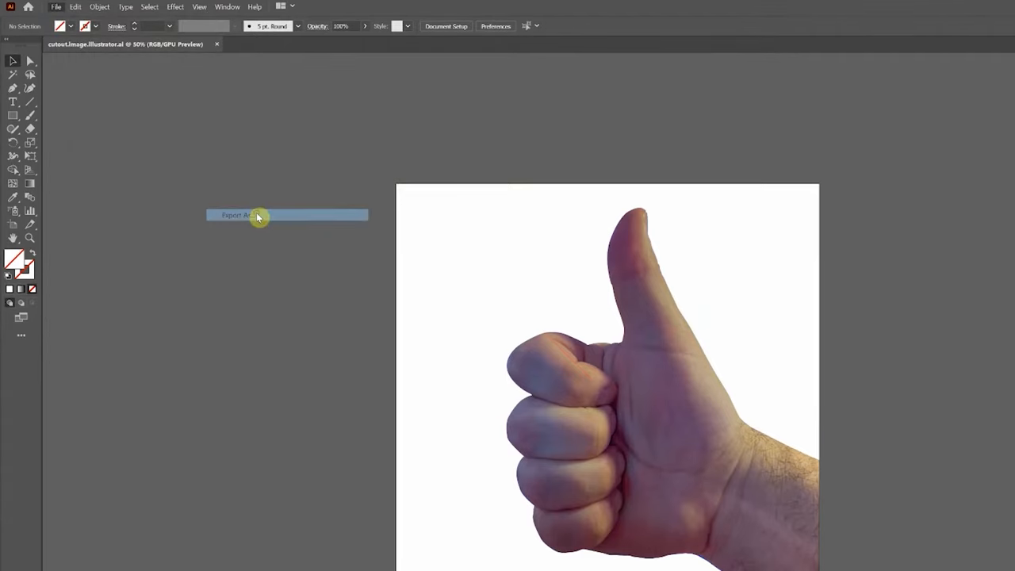
left_click(238, 215)
type("thumbs up")
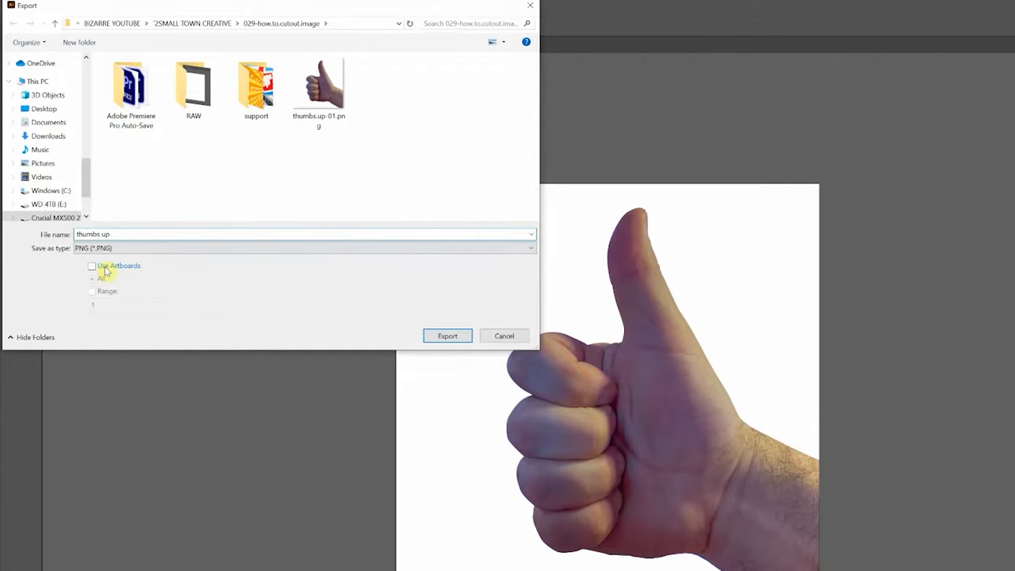
left_click(447, 336)
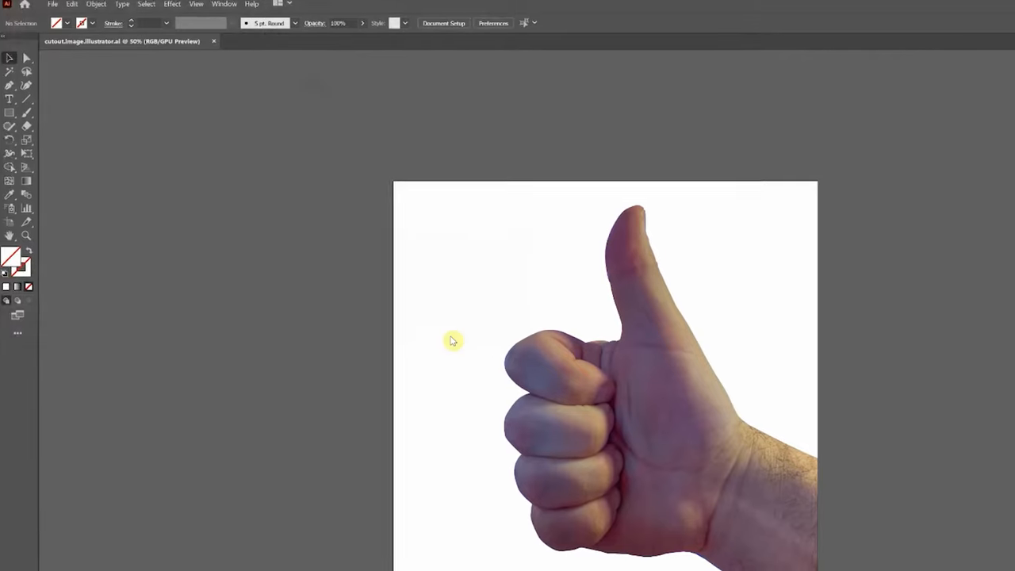